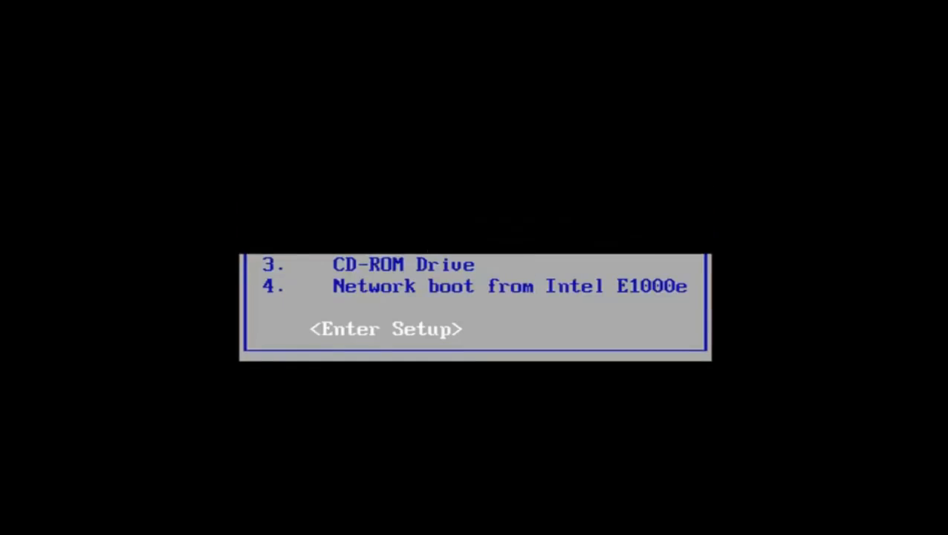
# Step: Choose Enter Setup from the boot menu to launch the PhoenixBIOS Setup Utility
pyautogui.press('enter')
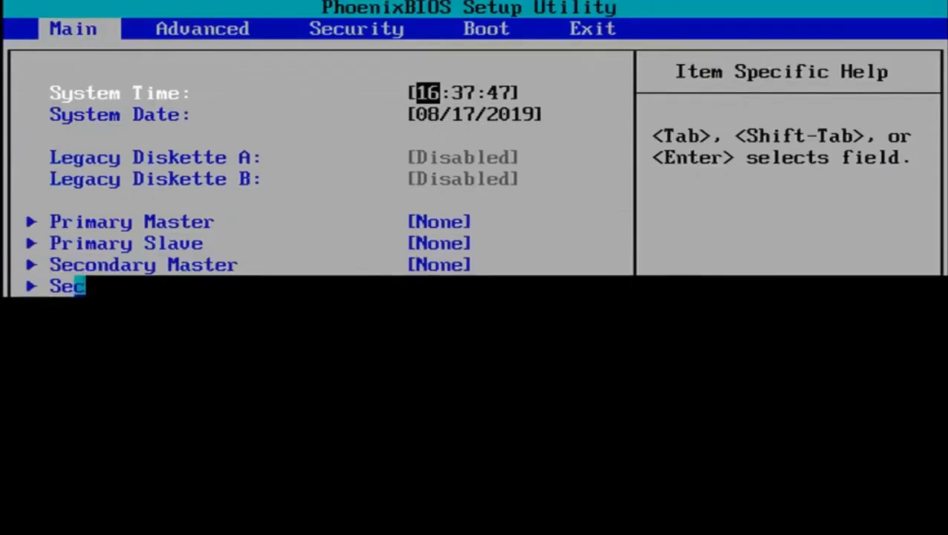
# Step: Request Setup Defaults with F9 to raise the load-default-configuration prompt
pyautogui.scroll(-3)
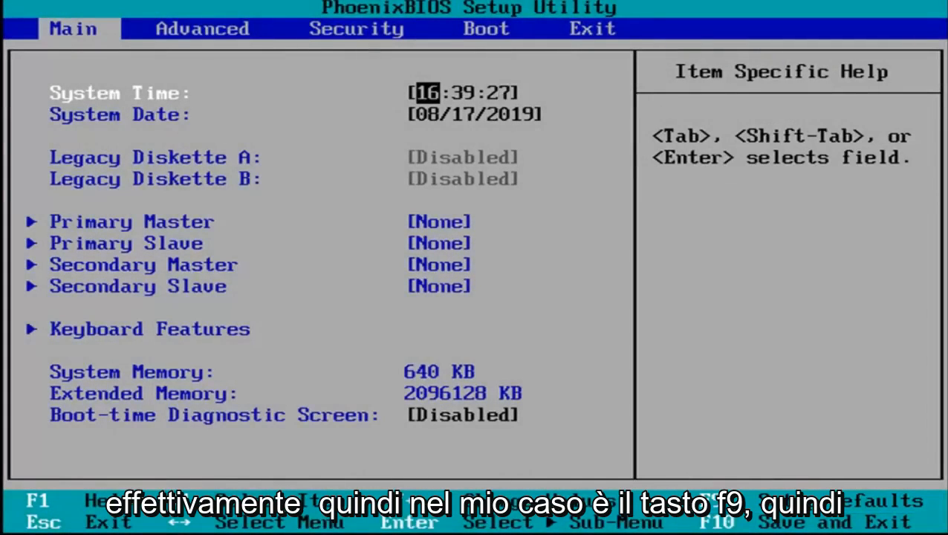
pyautogui.press('f9')
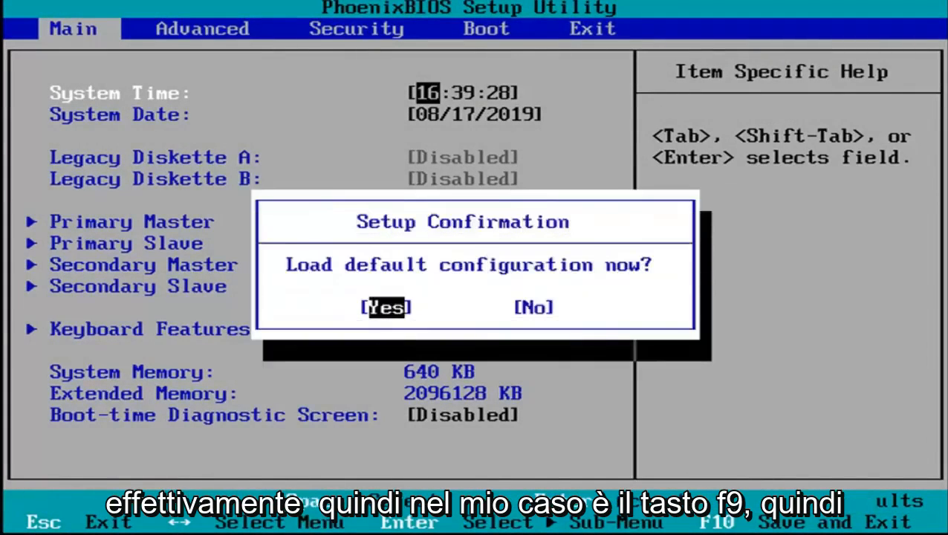